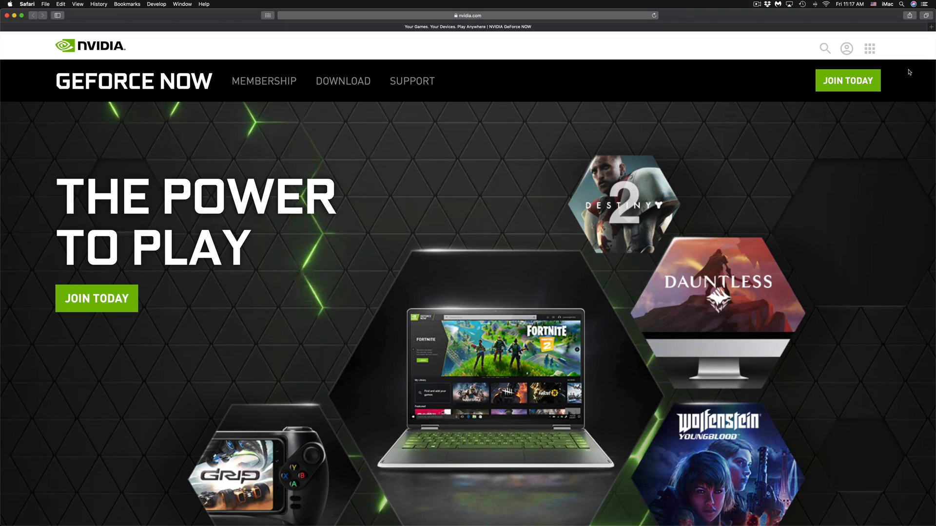
Scroll the GeForce NOW homepage down to the Choose a Membership section with Free and CAN$6.49 Founders plans
scroll("down", 3)
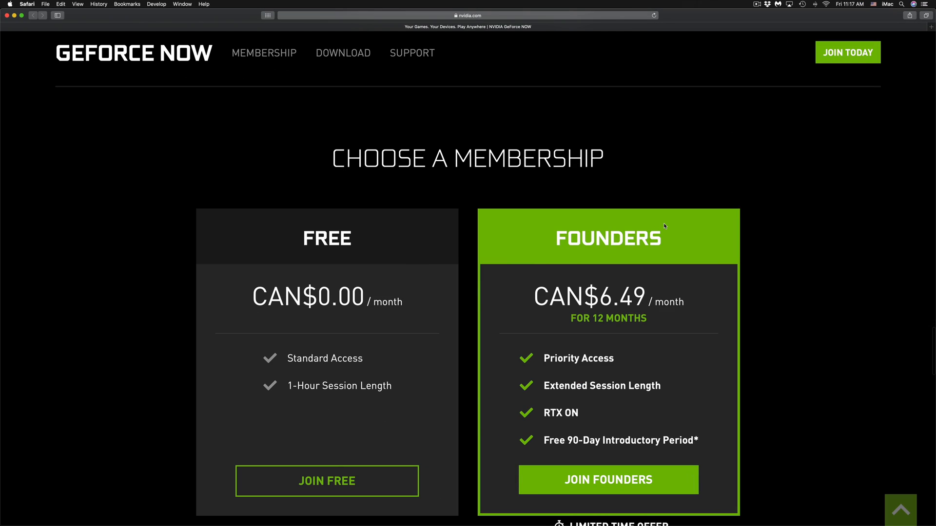
scroll("down", 3)
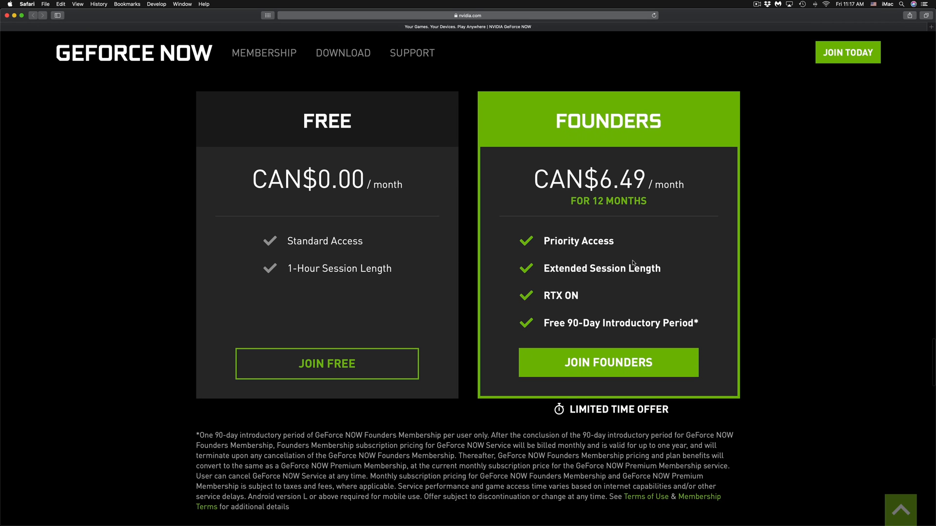
mouse_move(414, 252)
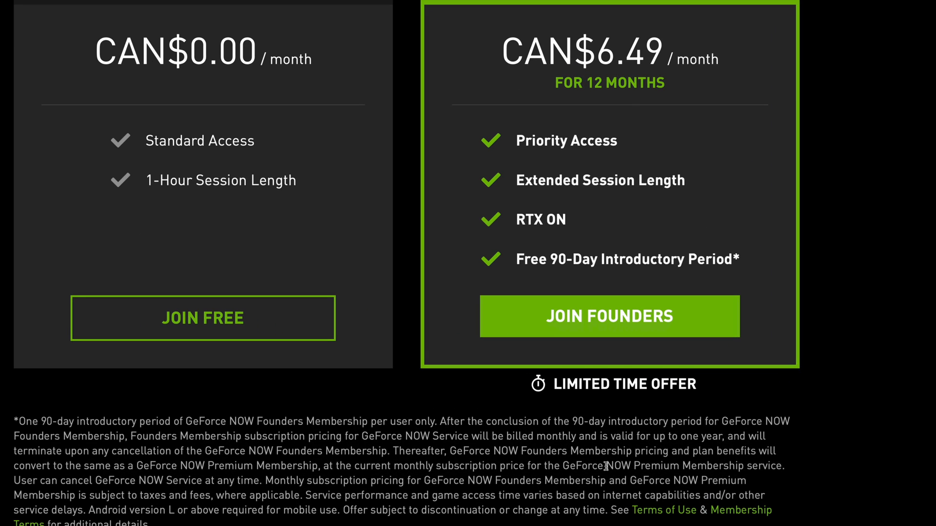
scroll("down", 3)
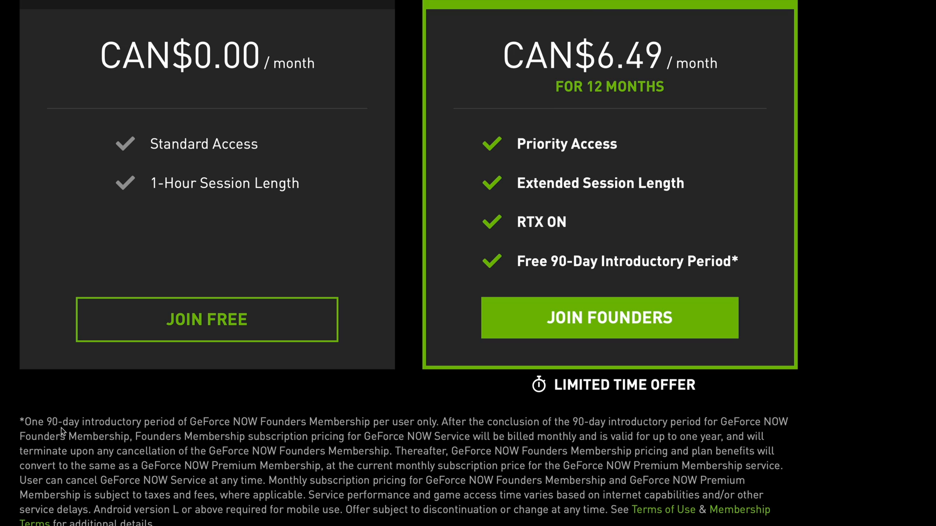
mouse_move(134, 433)
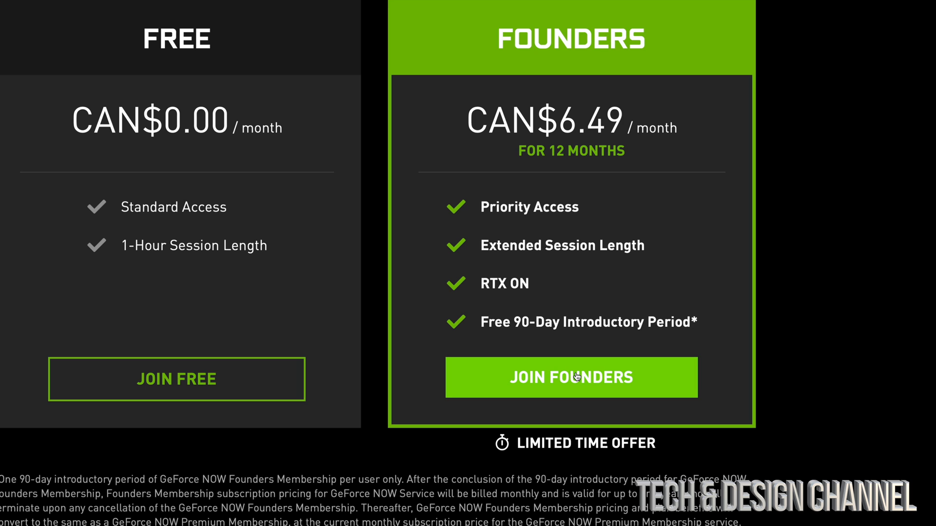
Choose Join Founders on the Founders plan card, landing on the NVIDIA login page
left_click(570, 378)
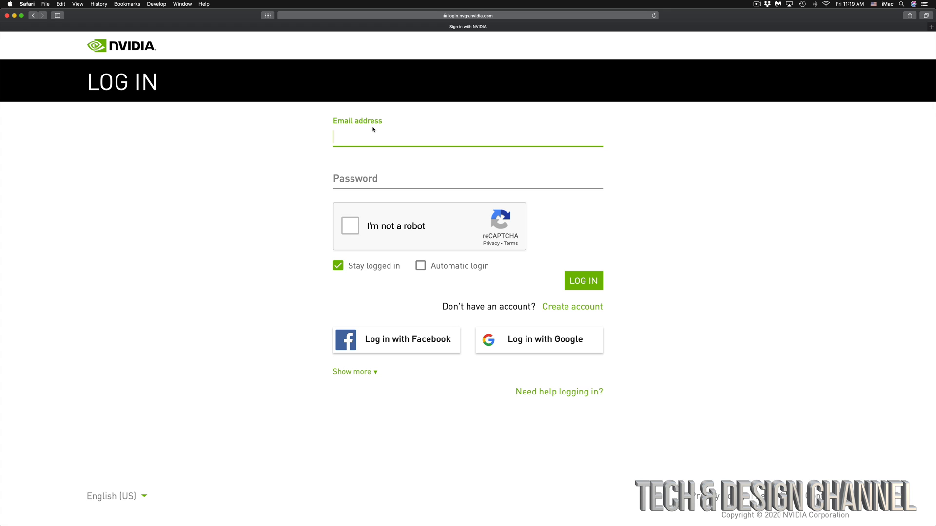
mouse_move(382, 180)
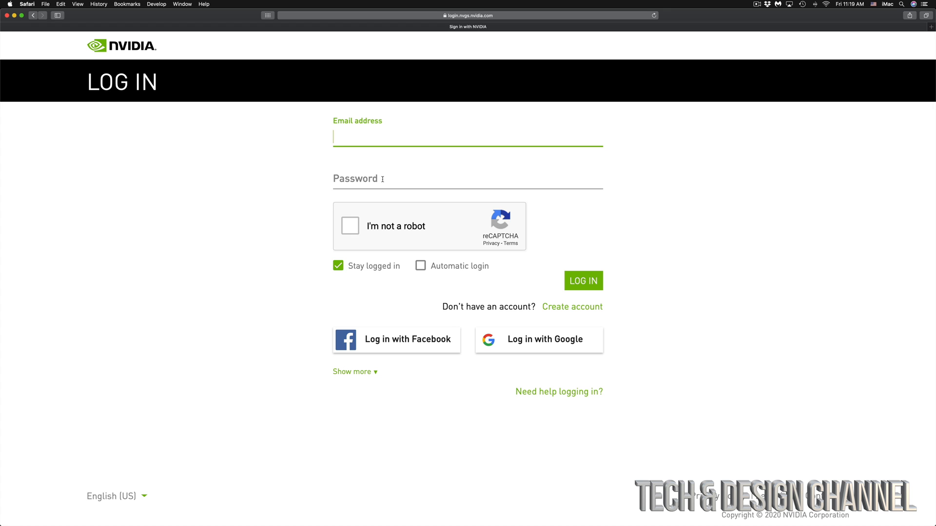
left_click(467, 178)
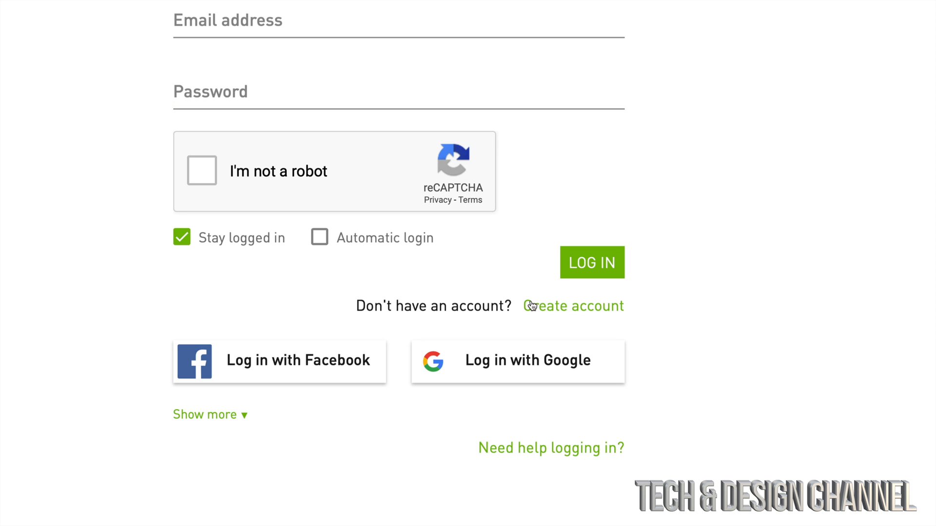
Switch to the create-account form and enable automatic login on this device
left_click(572, 306)
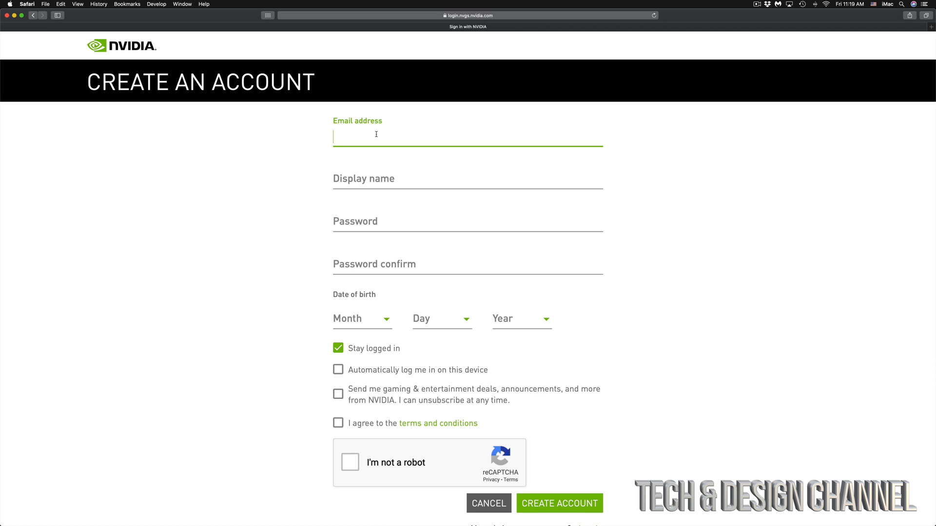
scroll("down", 3)
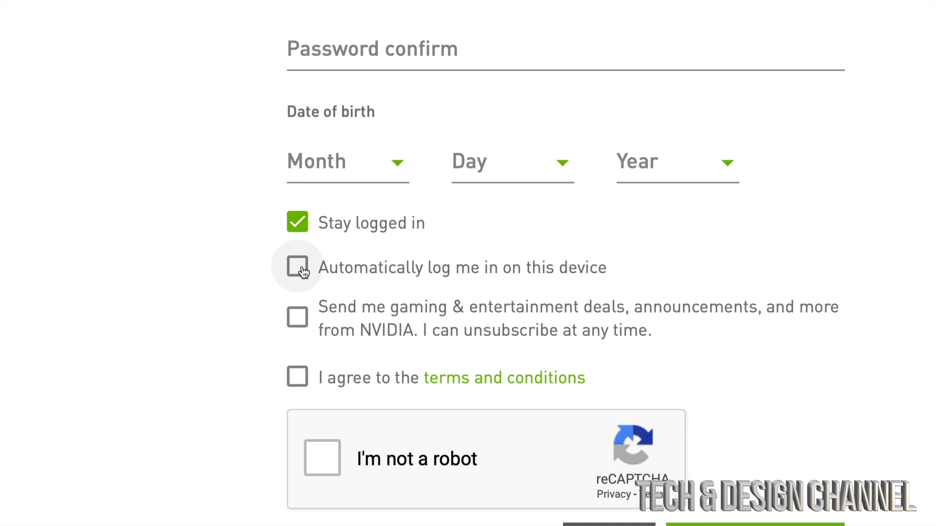
mouse_move(299, 267)
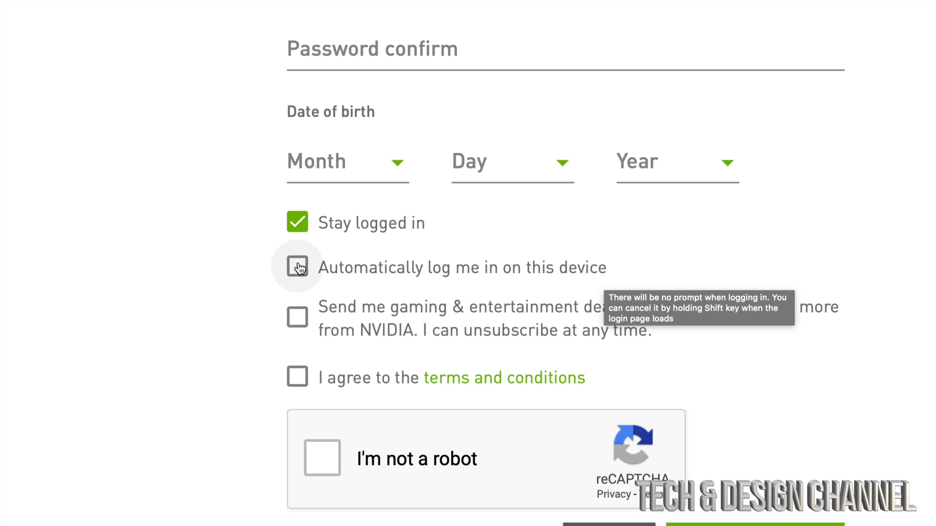
left_click(298, 267)
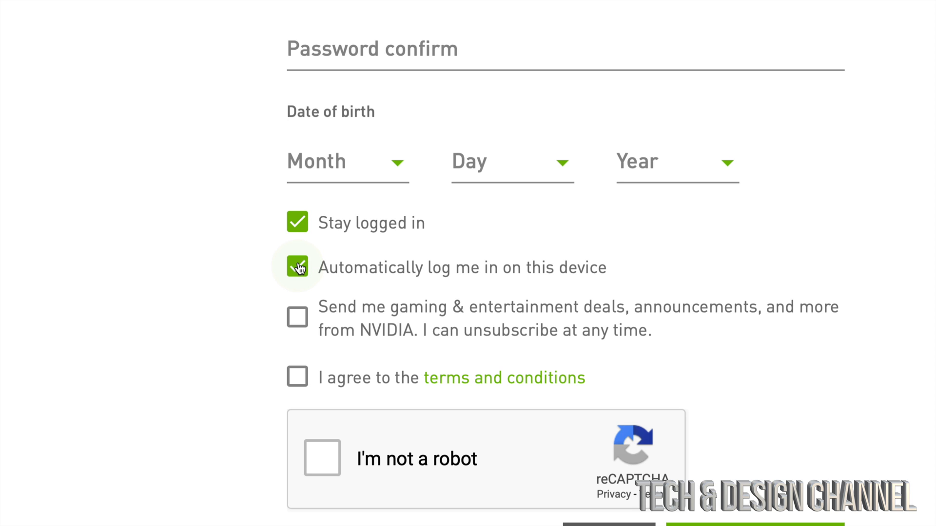
left_click(298, 267)
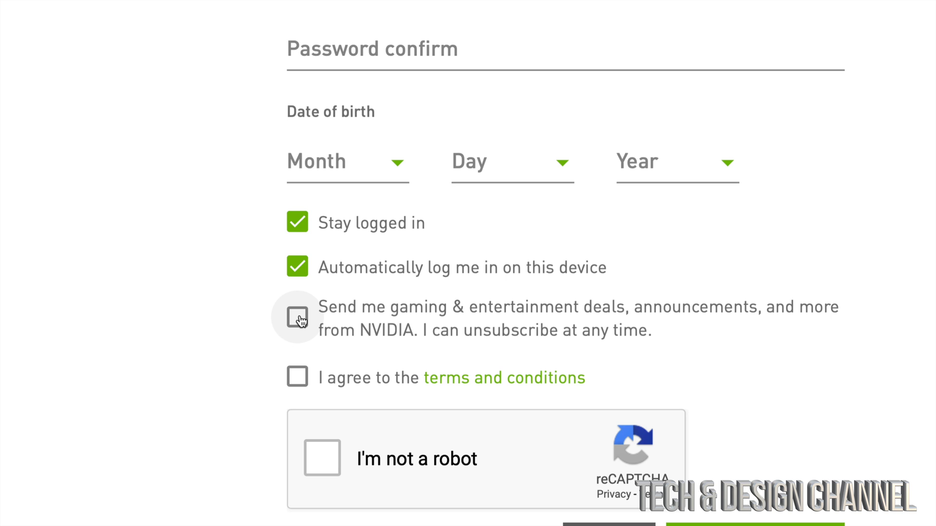
Opt in to gaming deals emails, agree to the terms, and pass the reCAPTCHA check
left_click(296, 318)
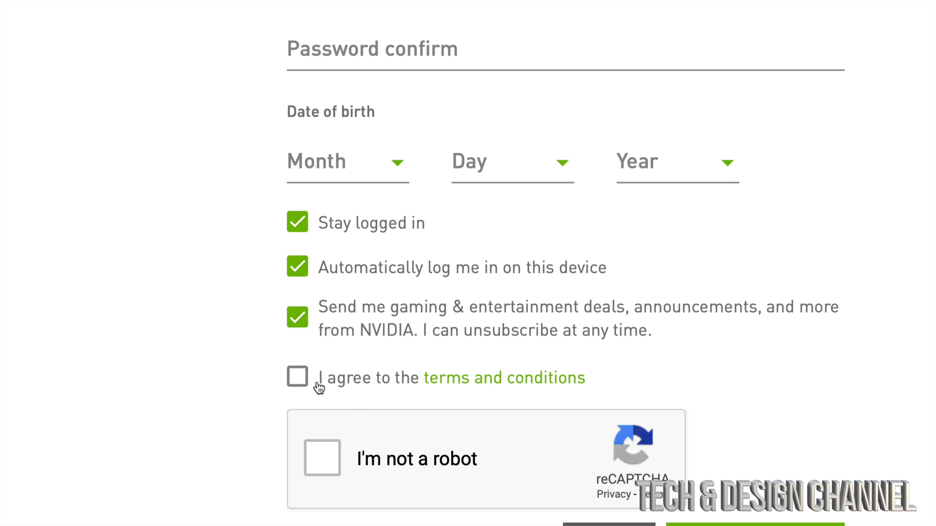
left_click(297, 377)
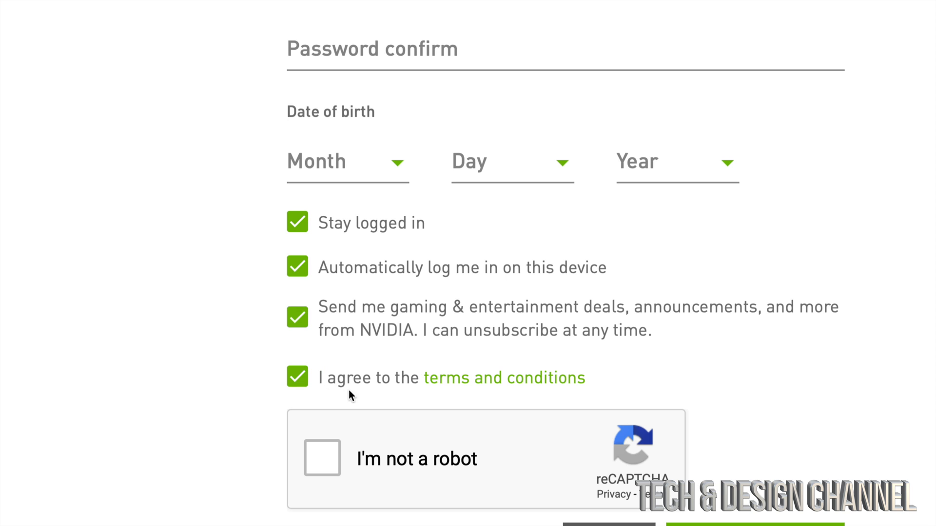
mouse_move(539, 409)
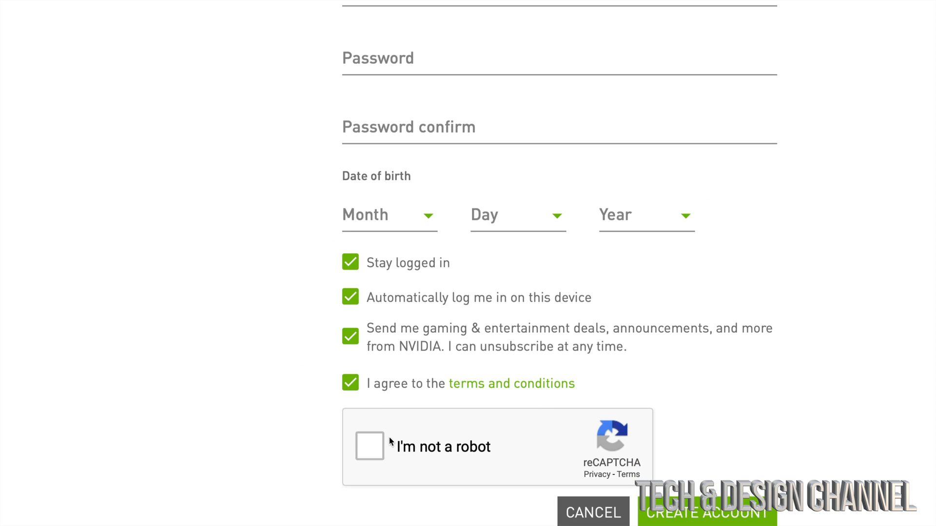
left_click(371, 446)
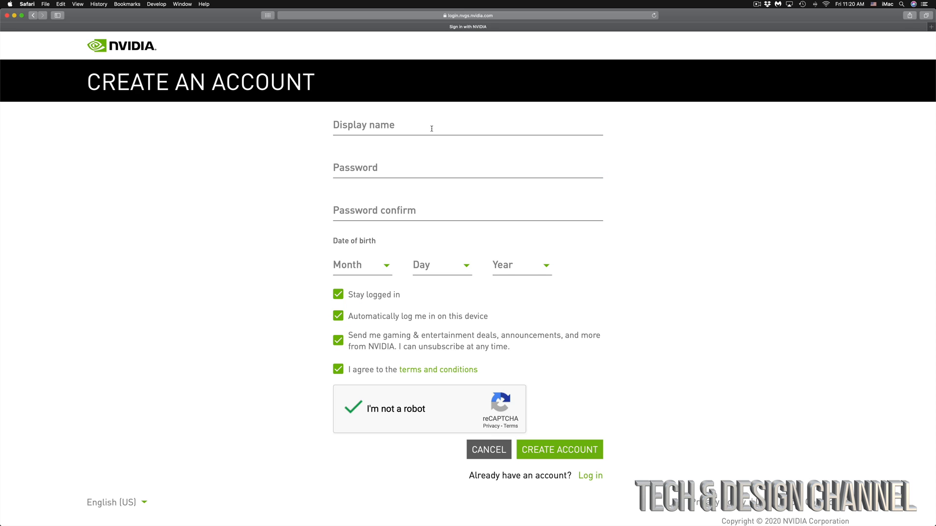
mouse_move(357, 260)
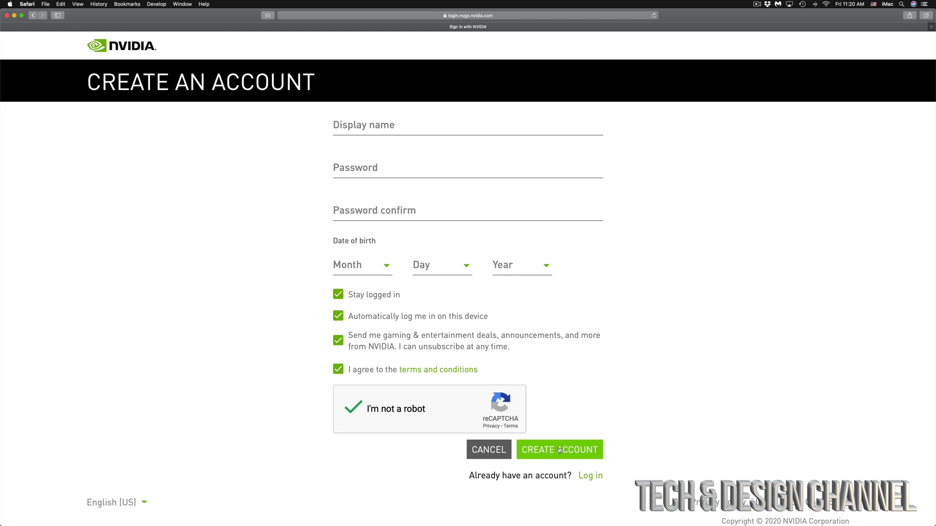
Submit the new account, grant both privacy permissions including error-log sharing, and continue to checkout
left_click(559, 450)
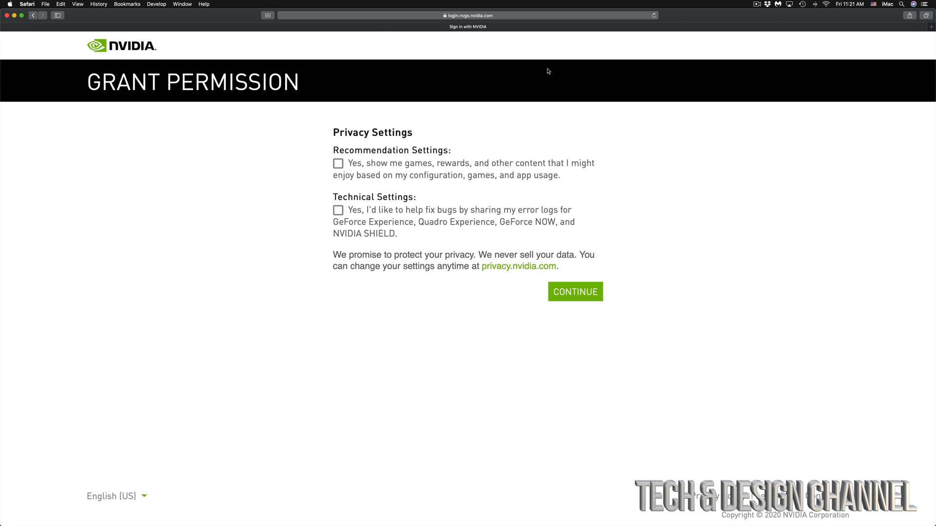
mouse_move(524, 149)
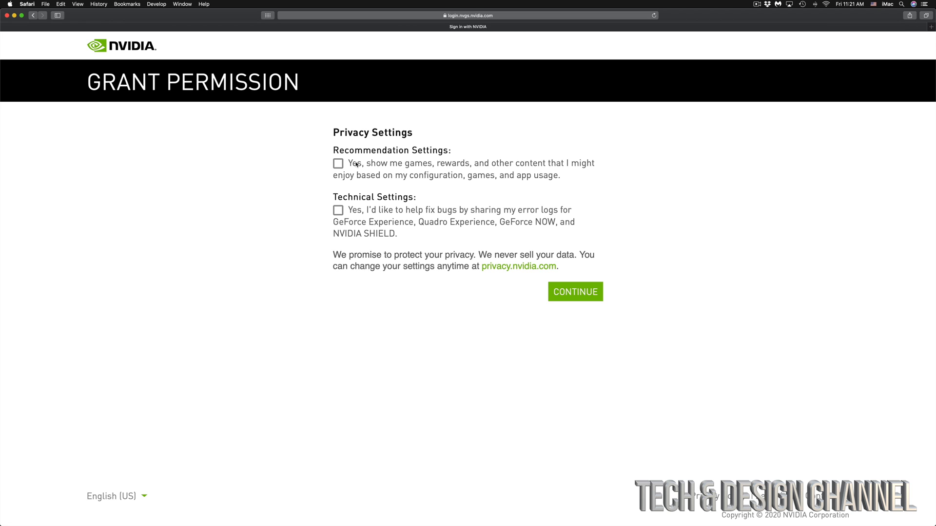
left_click(339, 163)
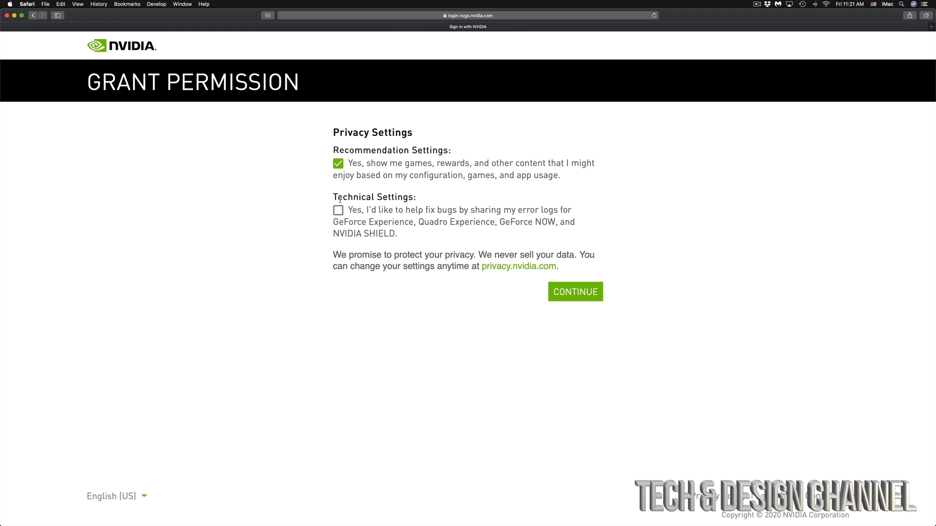
left_click(339, 211)
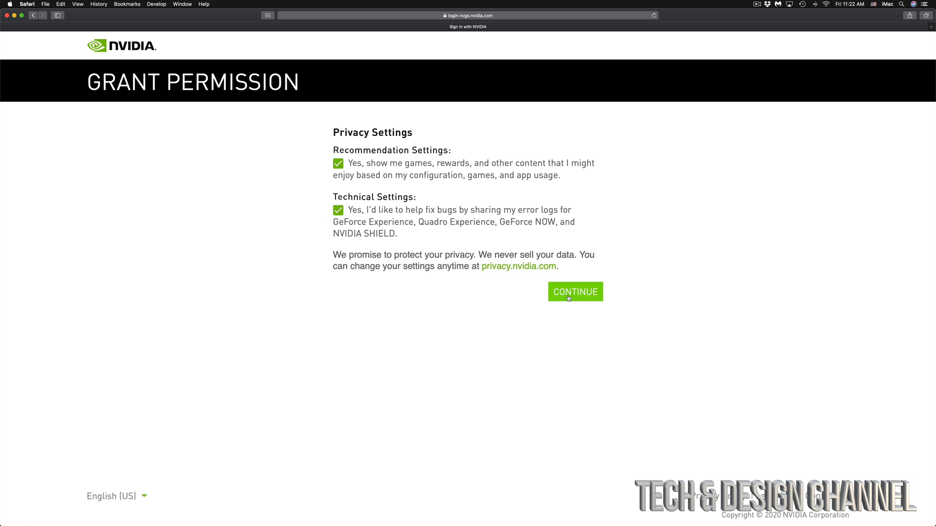
left_click(574, 291)
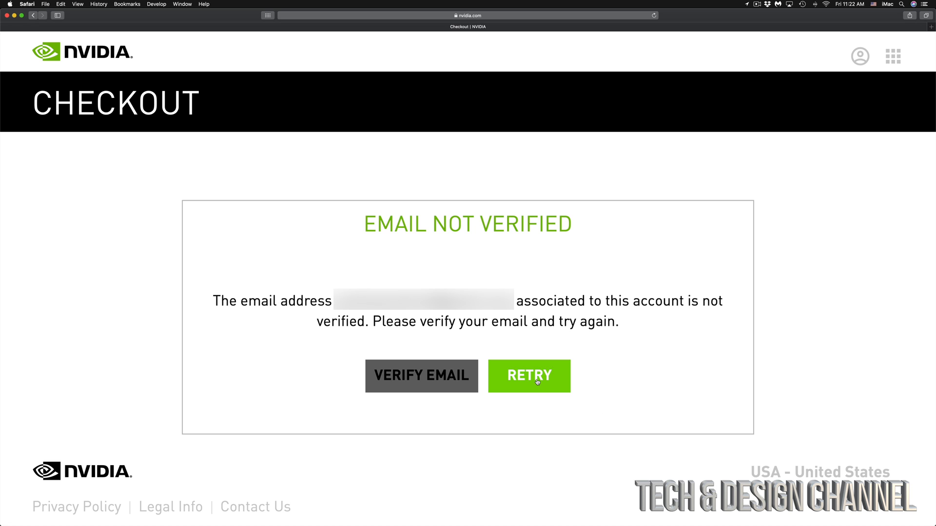
Retry checkout past the unverified-email notice and agree to save payment information on the card form
left_click(527, 376)
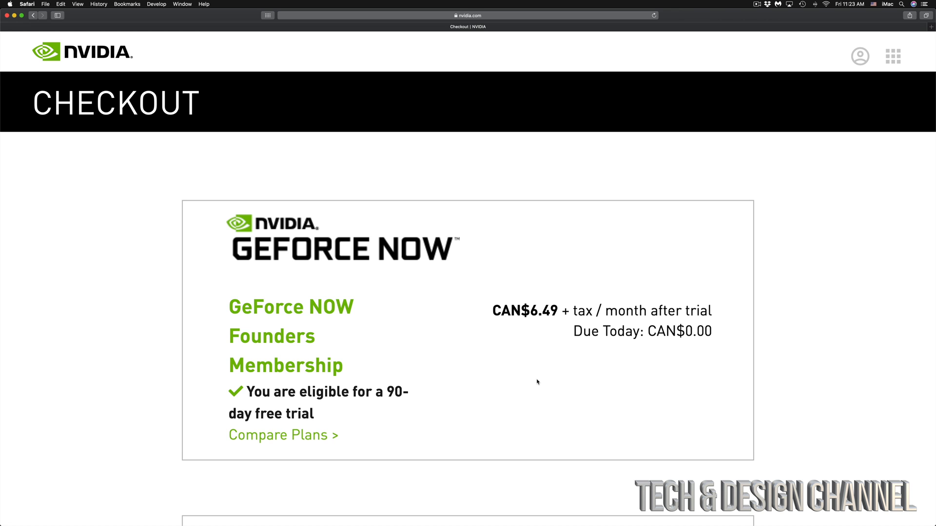
scroll("down", 3)
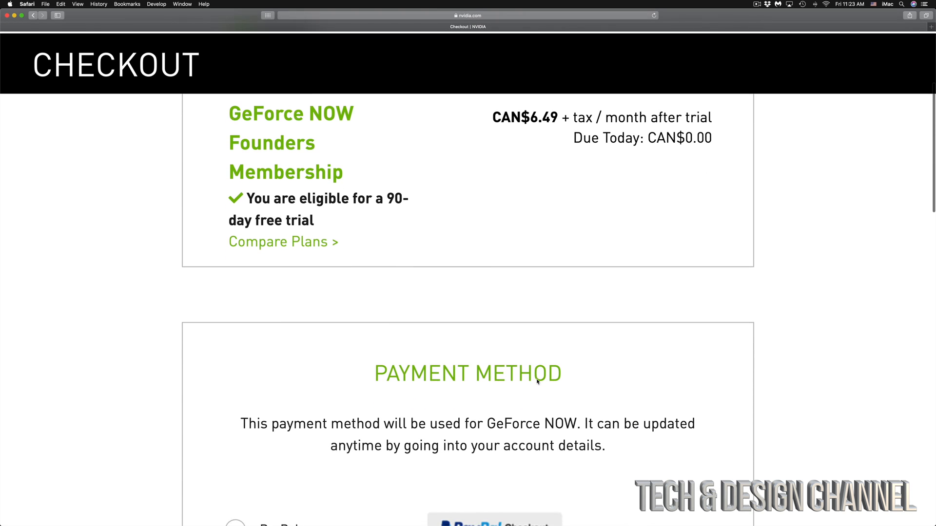
scroll("down", 3)
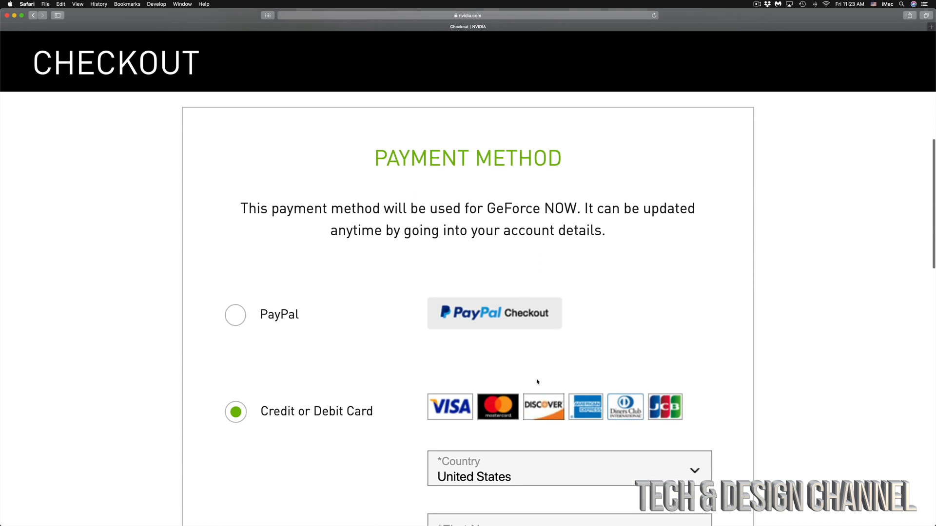
scroll("down", 3)
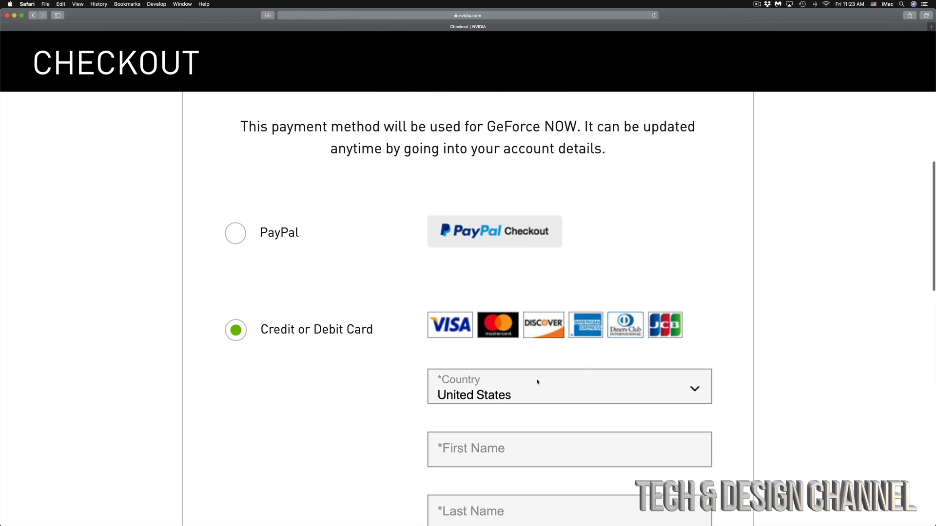
scroll("down", 3)
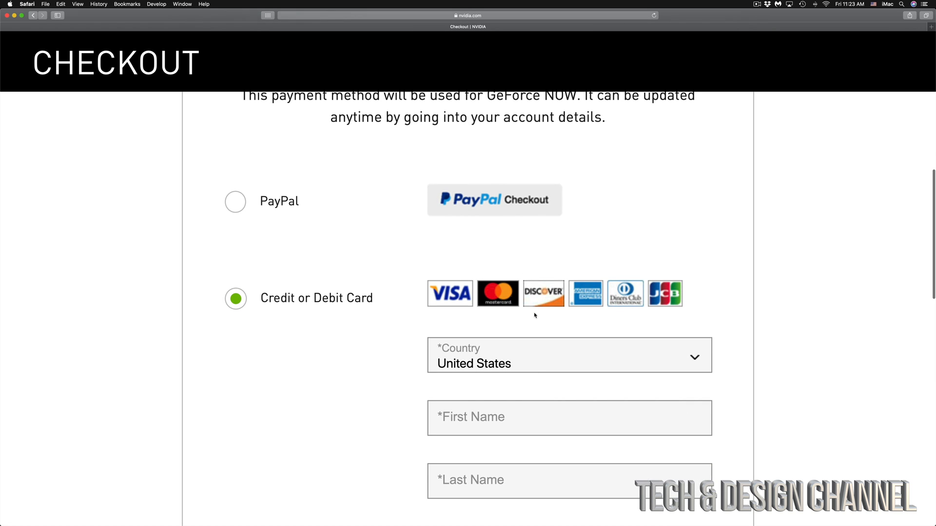
scroll("down", 3)
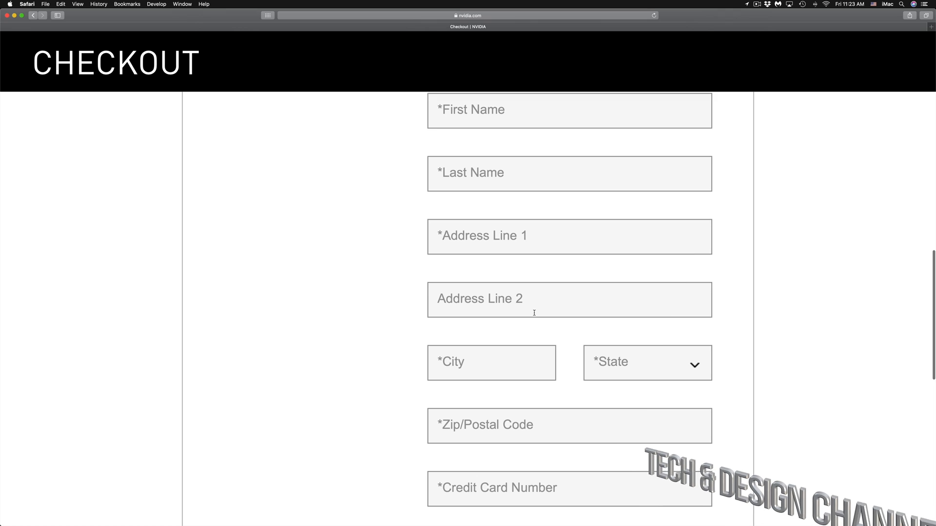
scroll("down", 3)
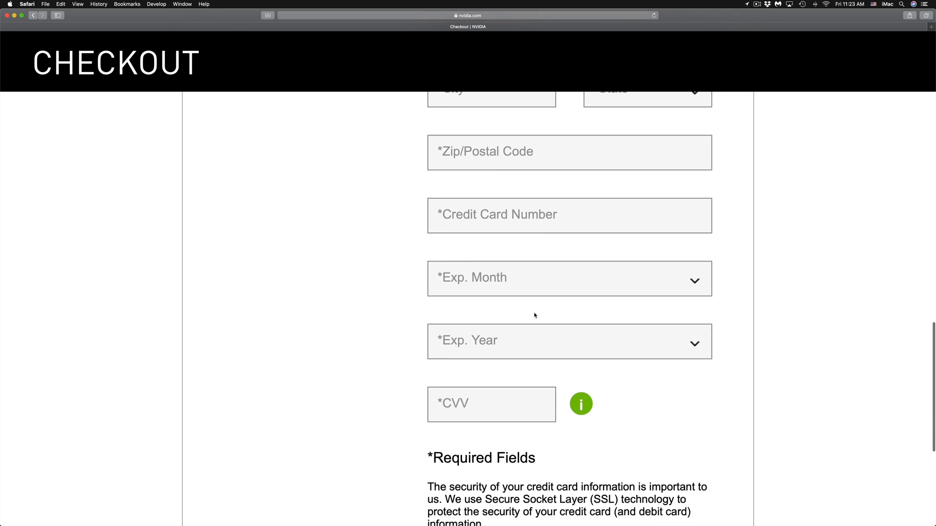
scroll("down", 3)
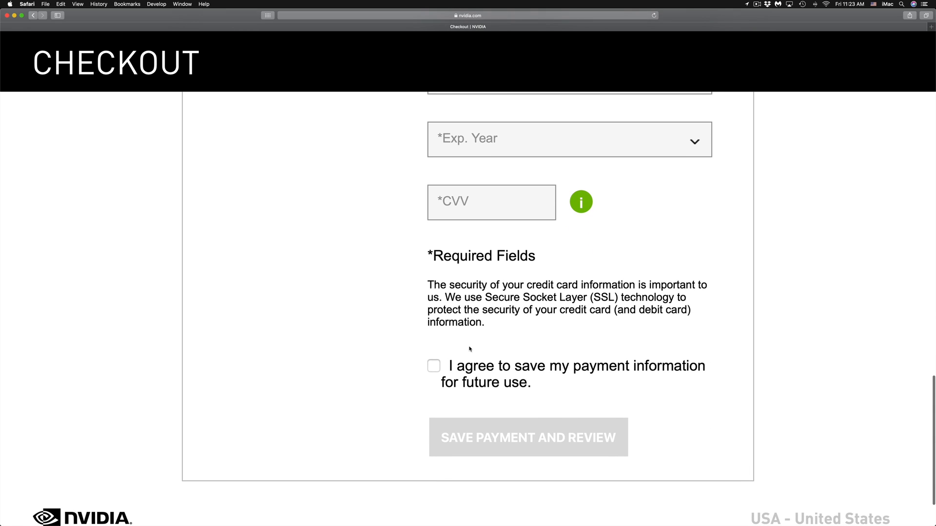
left_click(433, 366)
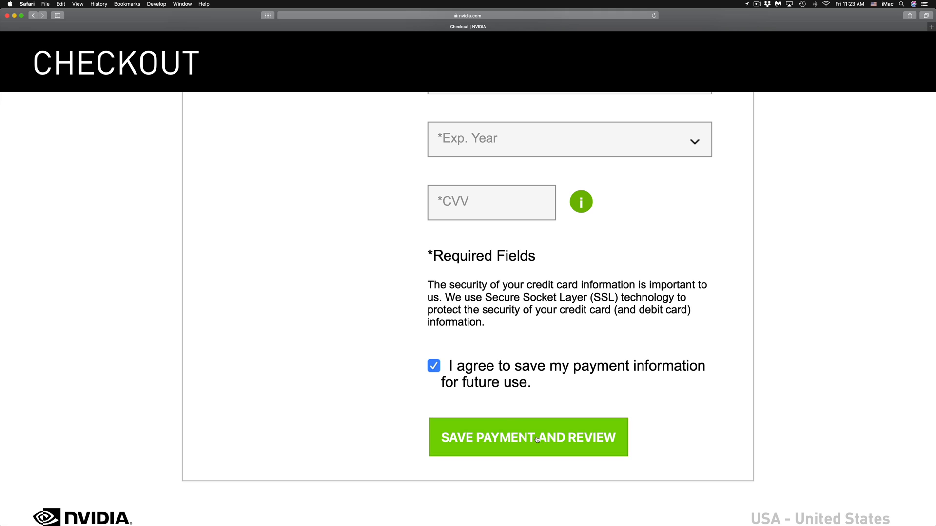
Save payment and review, accept the Complete Order terms, and start the CAN$0.00-due Founders membership
left_click(528, 437)
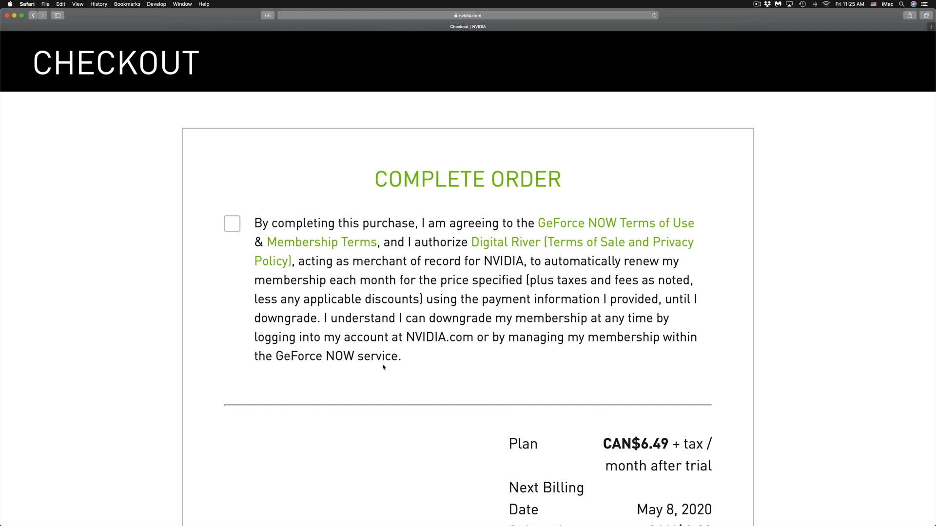
left_click(232, 223)
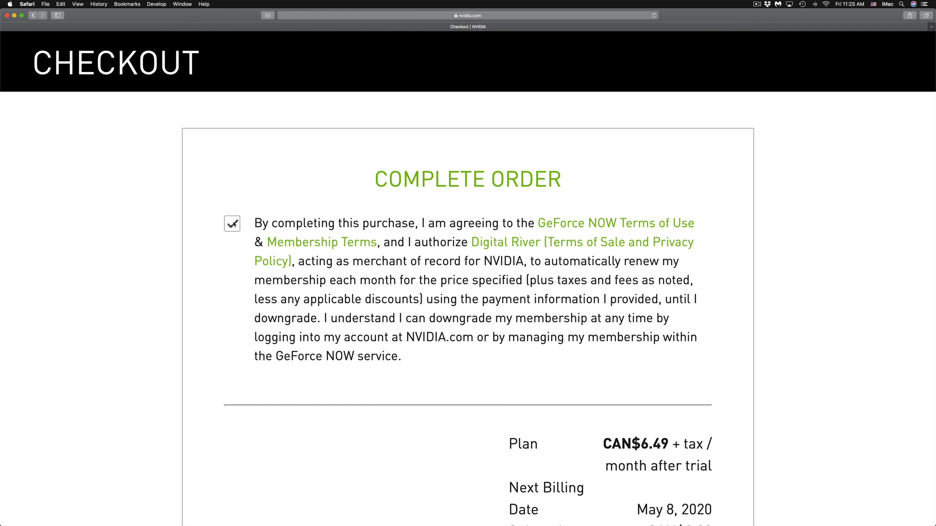
scroll("down", 3)
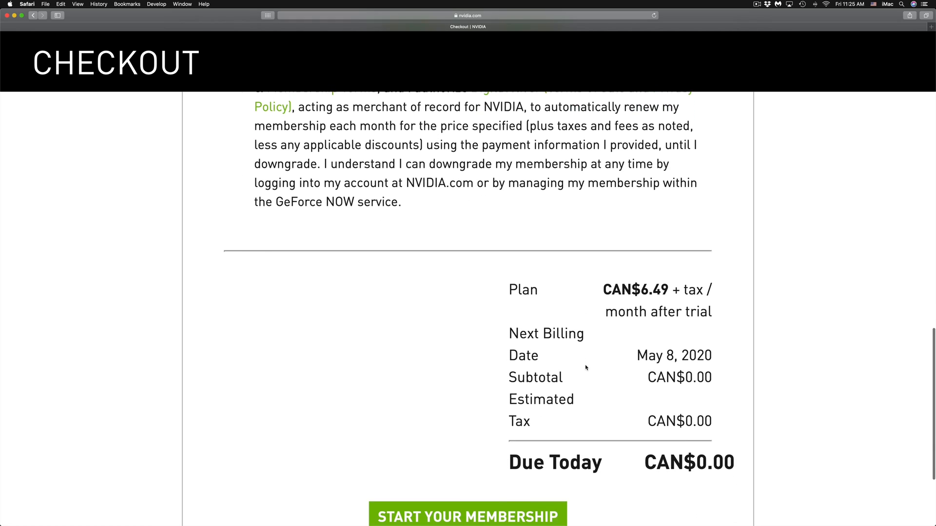
scroll("down", 3)
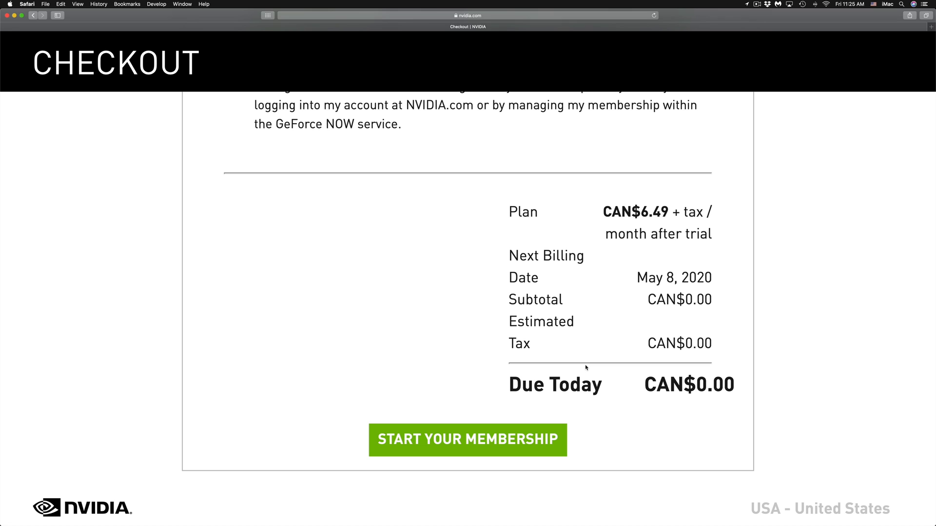
mouse_move(477, 440)
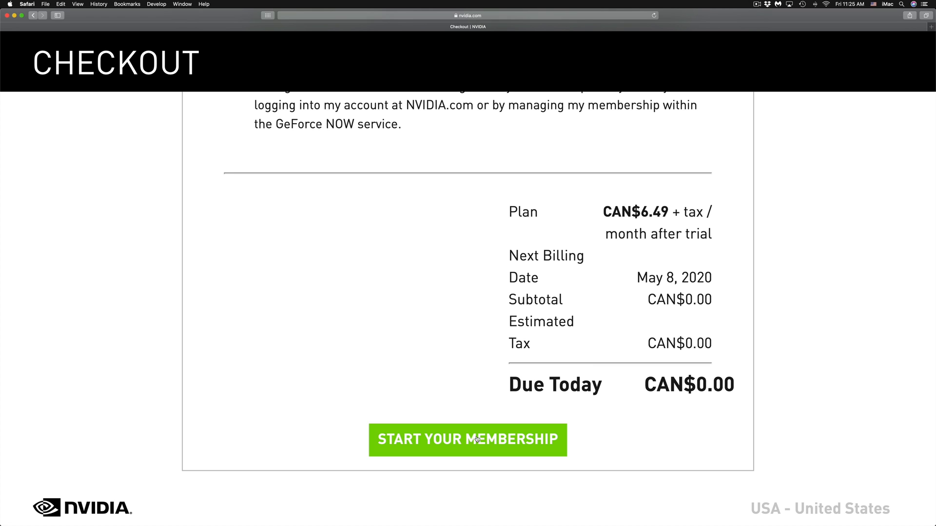
left_click(467, 440)
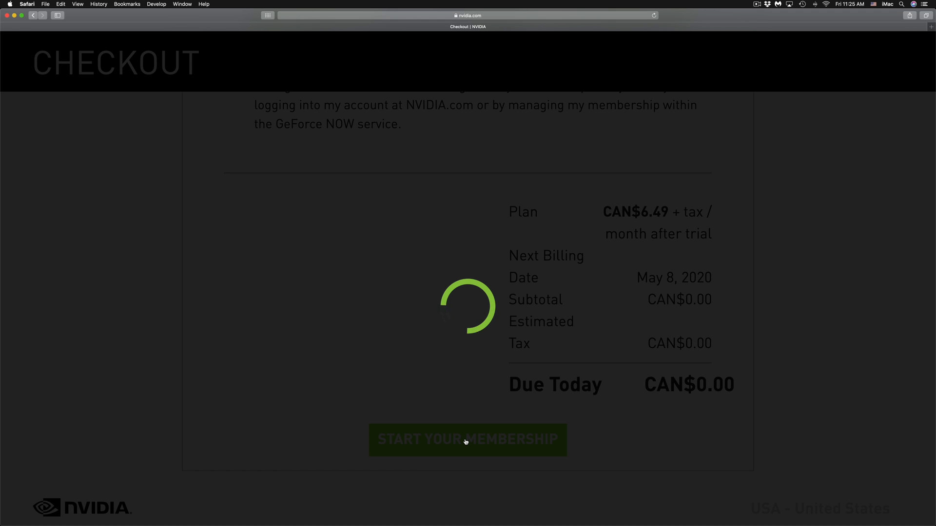
Let the order process through to the Order Confirmation with GeForce NOW download options
left_click(467, 440)
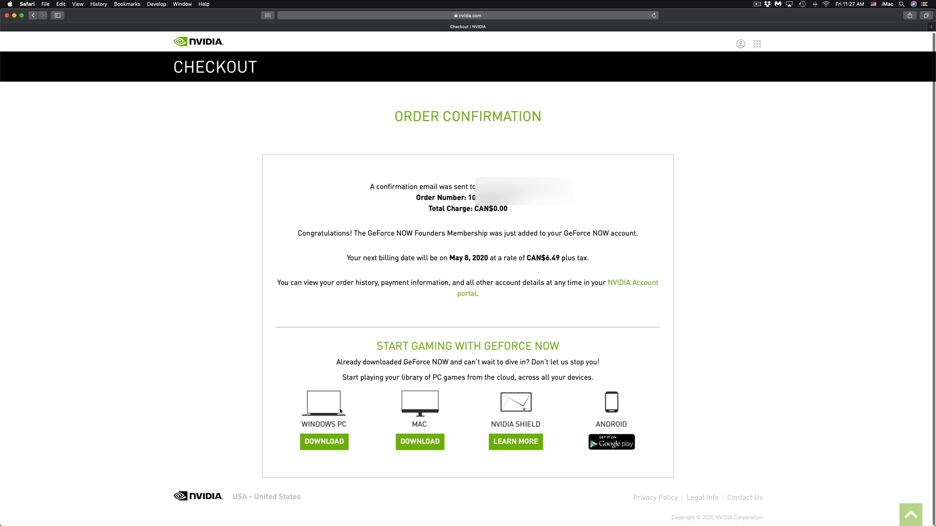
mouse_move(638, 410)
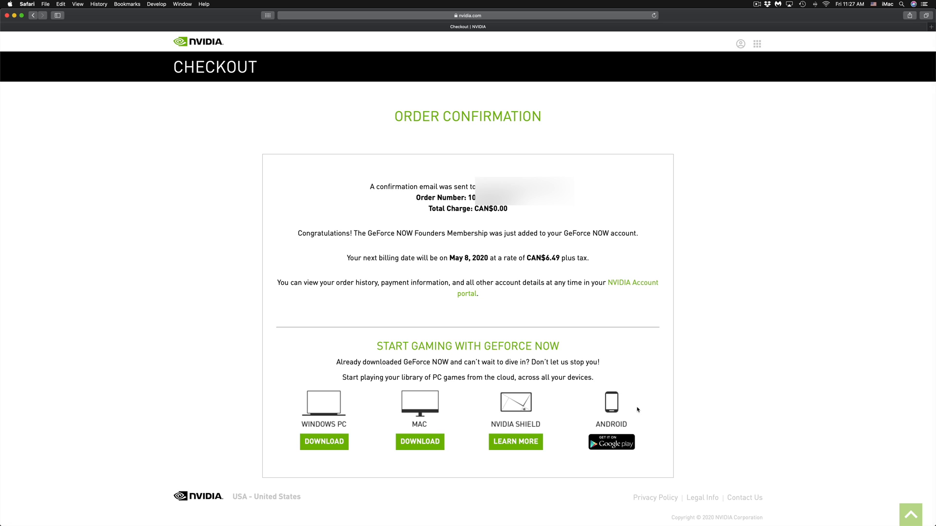